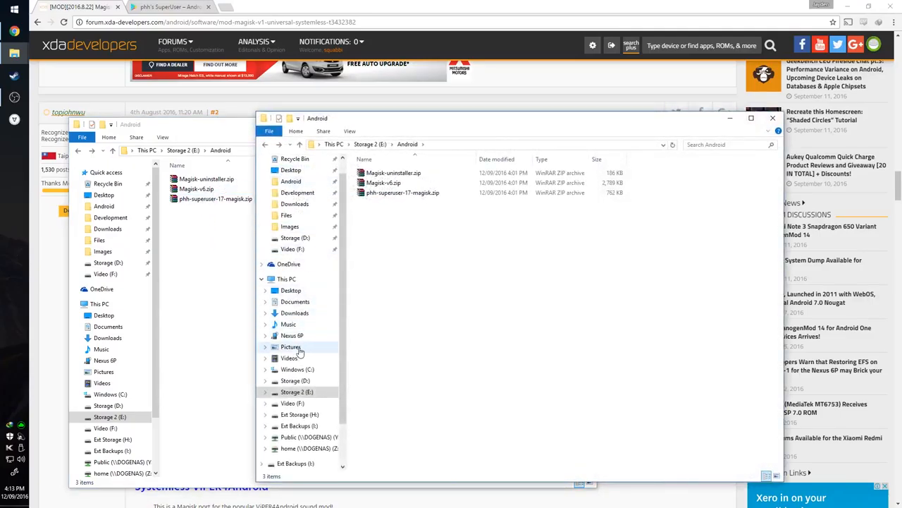
Copy the three Magisk and phh-superuser zips from Storage 2 Android into Nexus 6P internal storage, replacing old copies.
{"action": "left_click", "coordinate": [292, 335]}
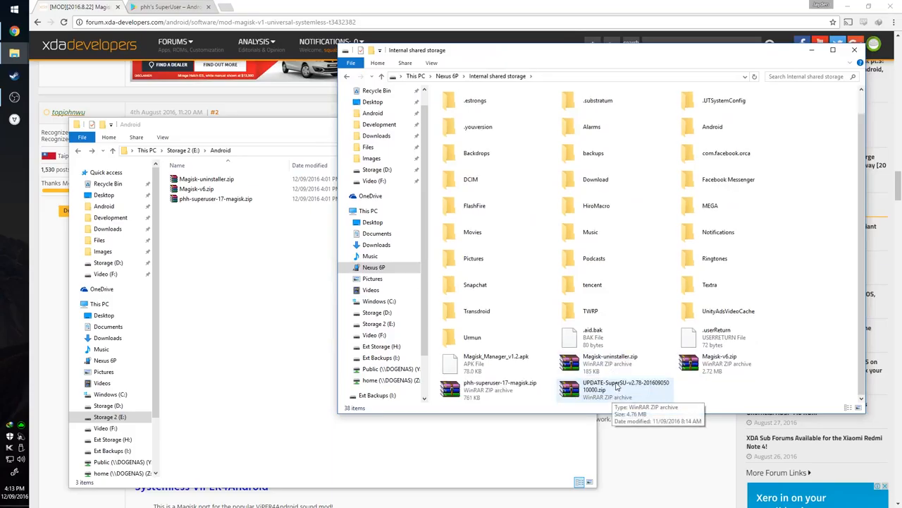
{"action": "left_click", "coordinate": [609, 359]}
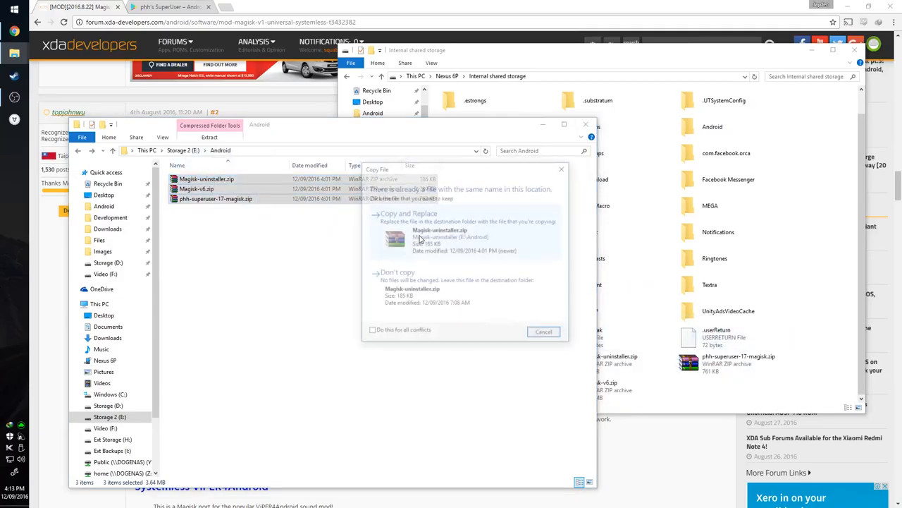
{"action": "left_click", "coordinate": [543, 332]}
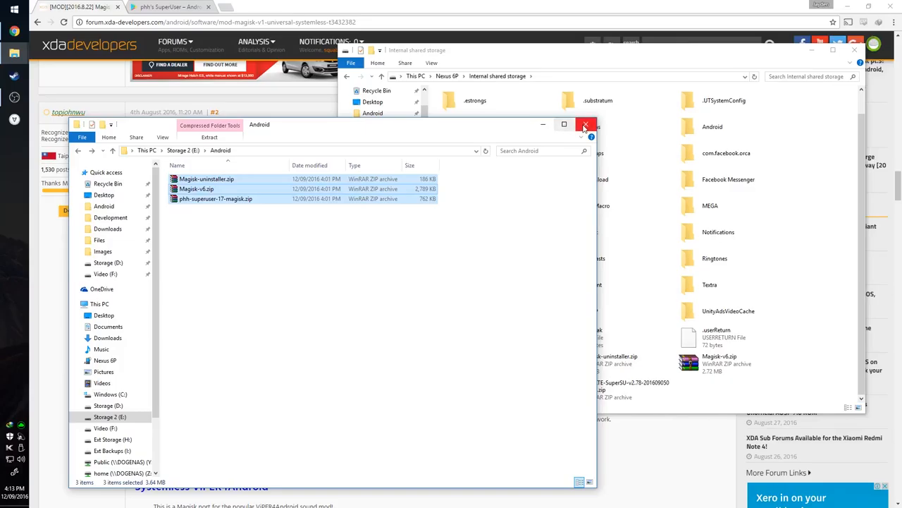
{"action": "left_click", "coordinate": [585, 125]}
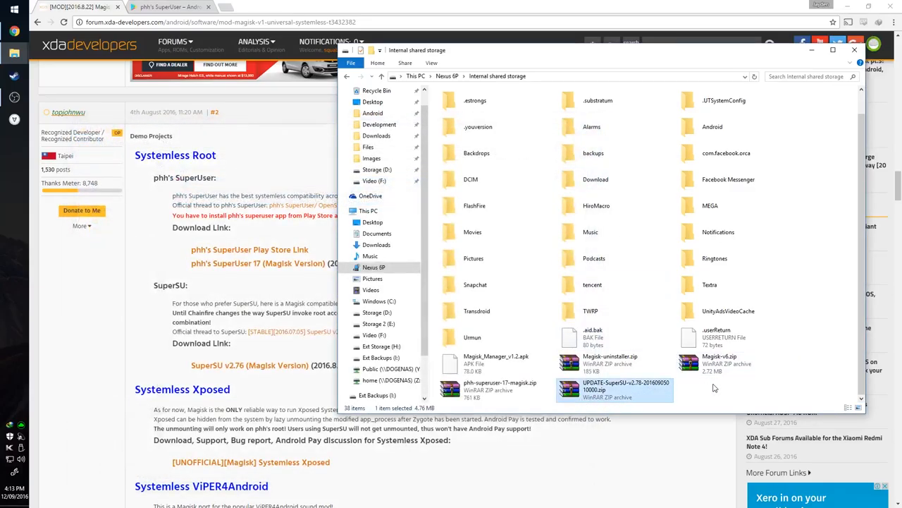